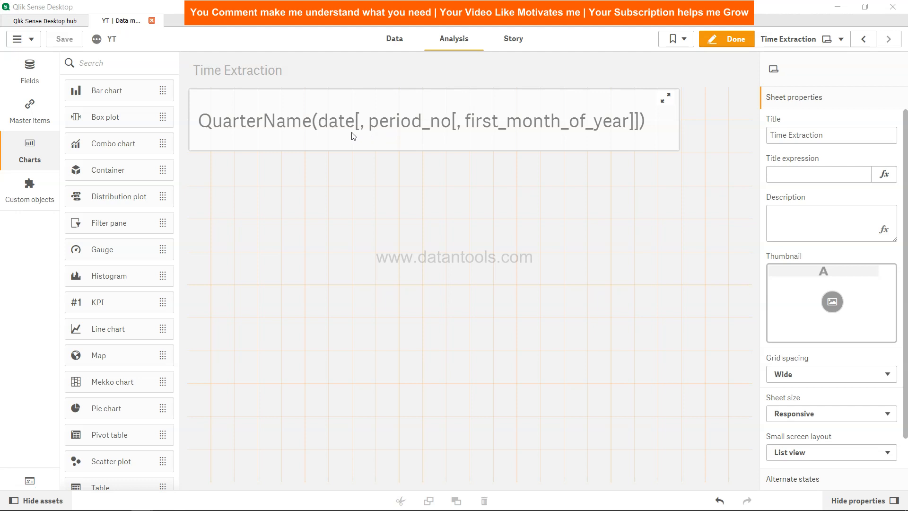
{"action": "mouse_move", "coordinate": [424, 132]}
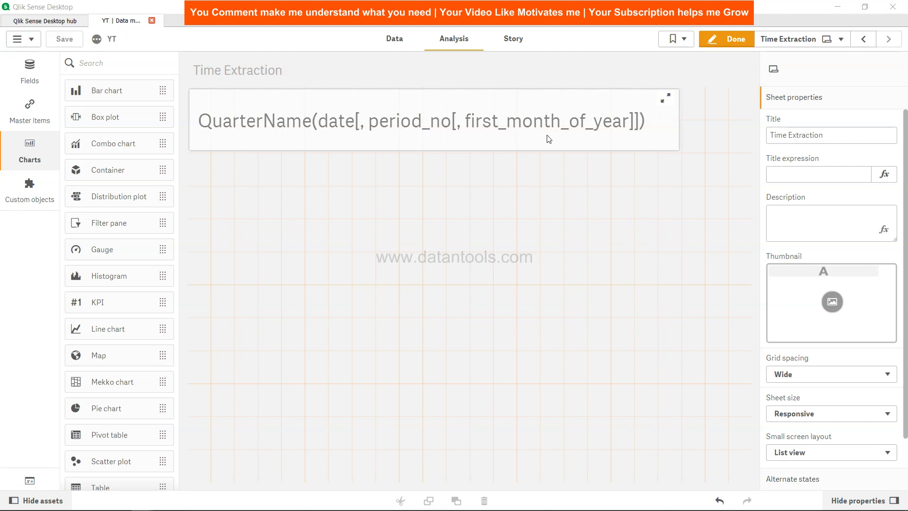
{"action": "mouse_move", "coordinate": [563, 131]}
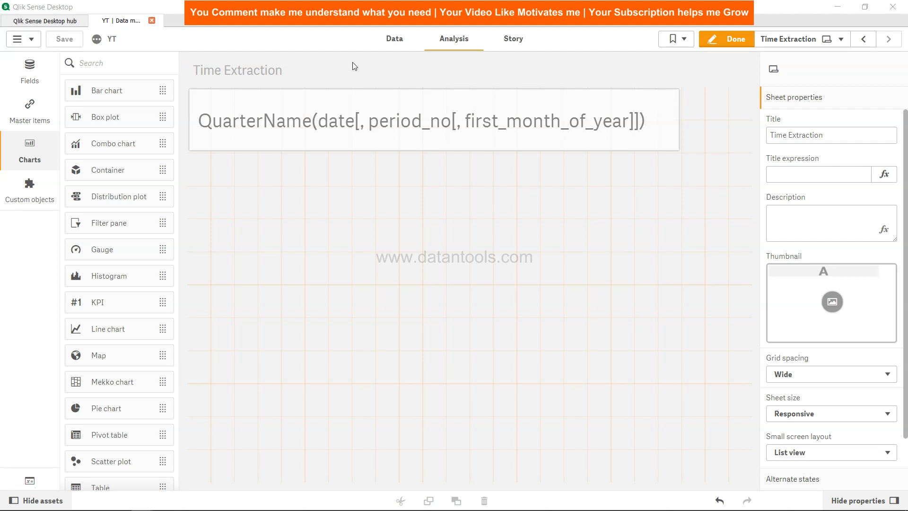
- Go to the Data load editor and place the cursor on an empty line below the TempTable inline load
{"action": "left_click", "coordinate": [393, 37]}
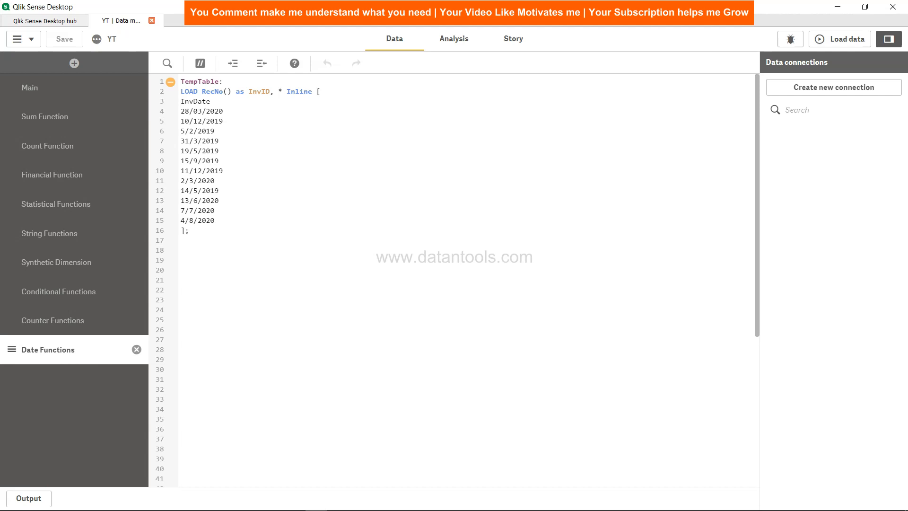
{"action": "left_click", "coordinate": [182, 269]}
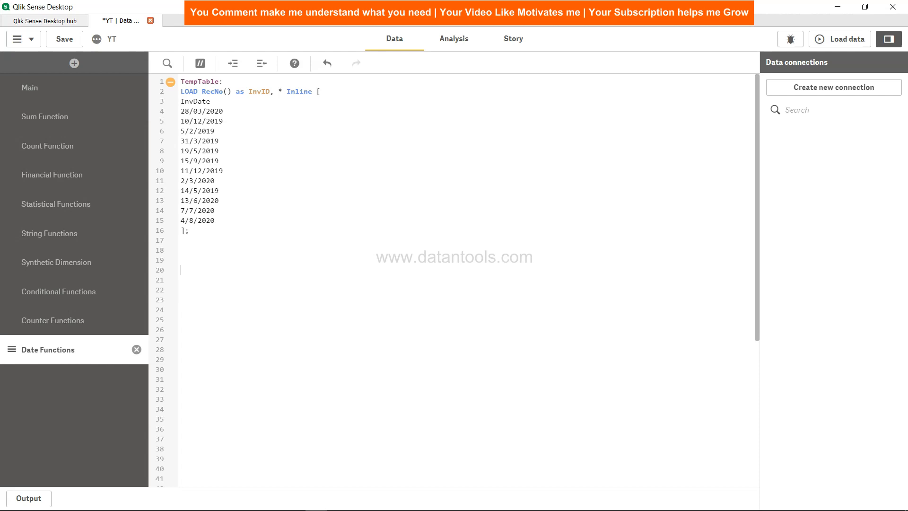
- Write Quarter_Name: Load *, QuarterName(InvDate) as Quarter_Name Resident TempTable;
{"action": "type", "text": "Quarter_Na"}
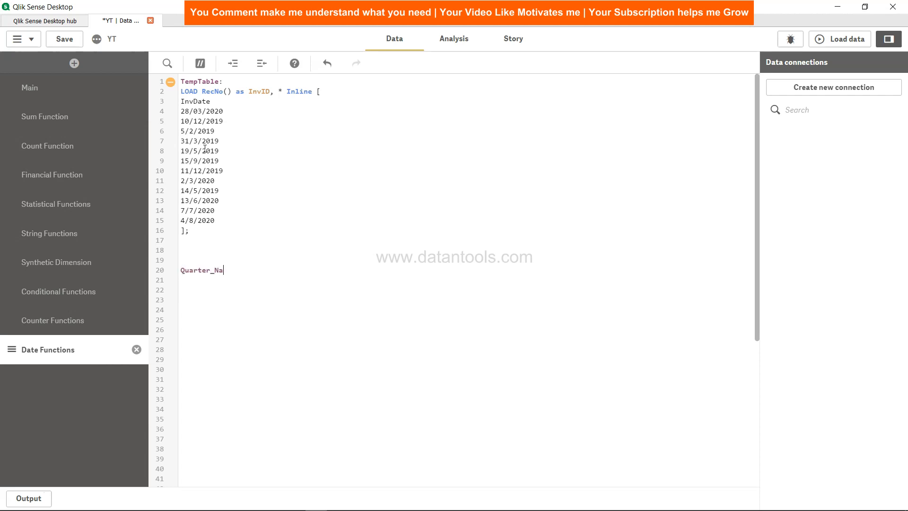
{"action": "type", "text": "me:"}
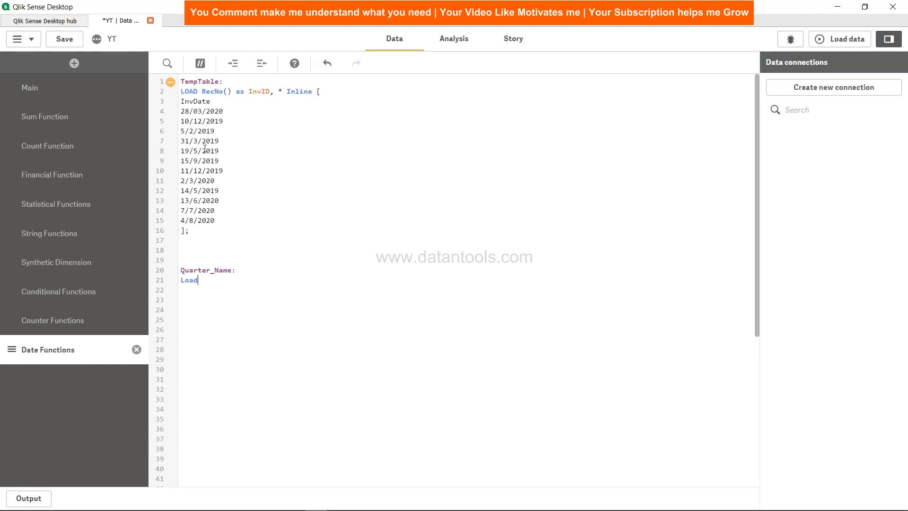
{"action": "type", "text": "*"}
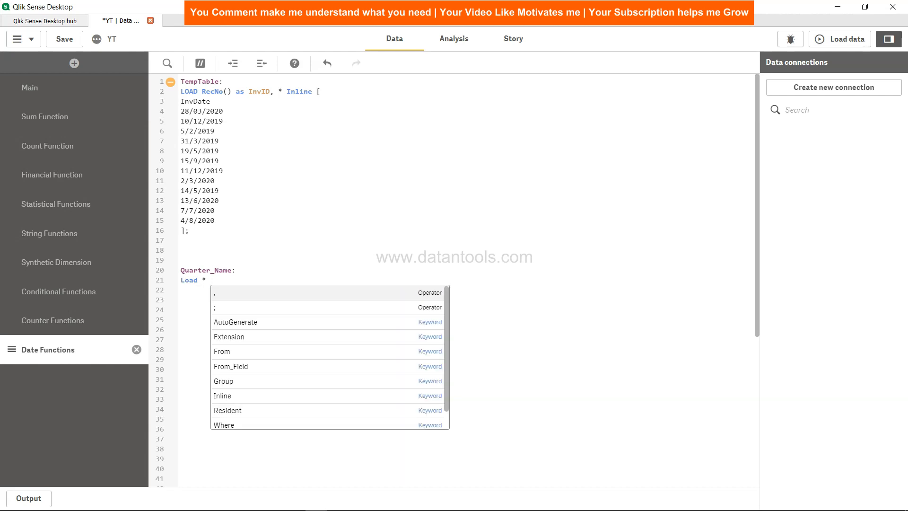
{"action": "type", "text": ","}
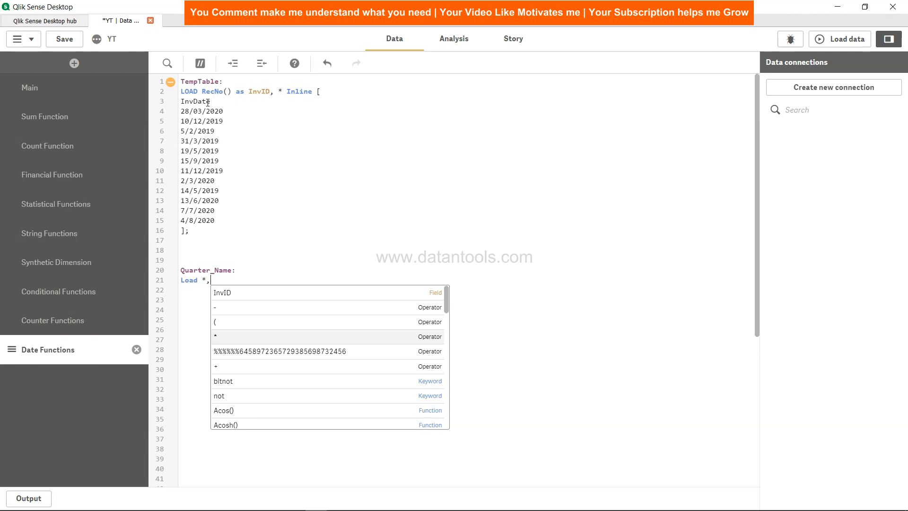
{"action": "type", "text": "Qa"}
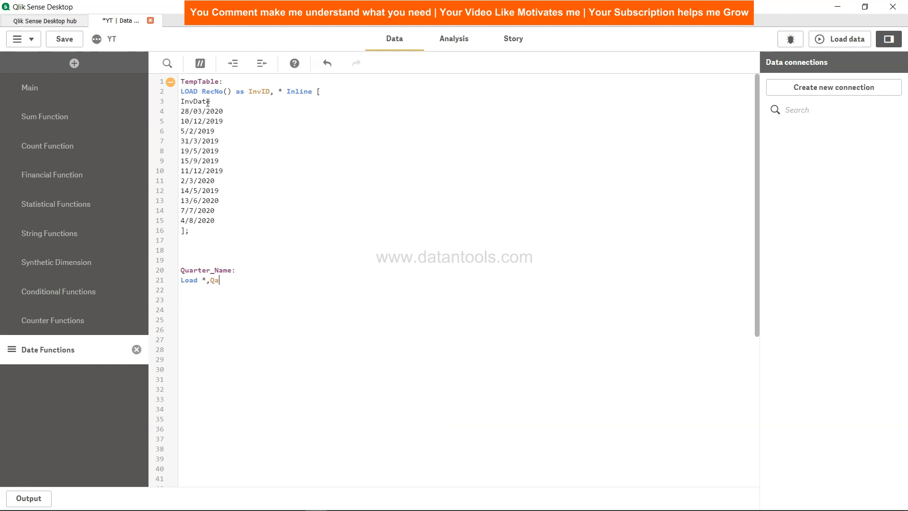
{"action": "type", "text": "rterName("}
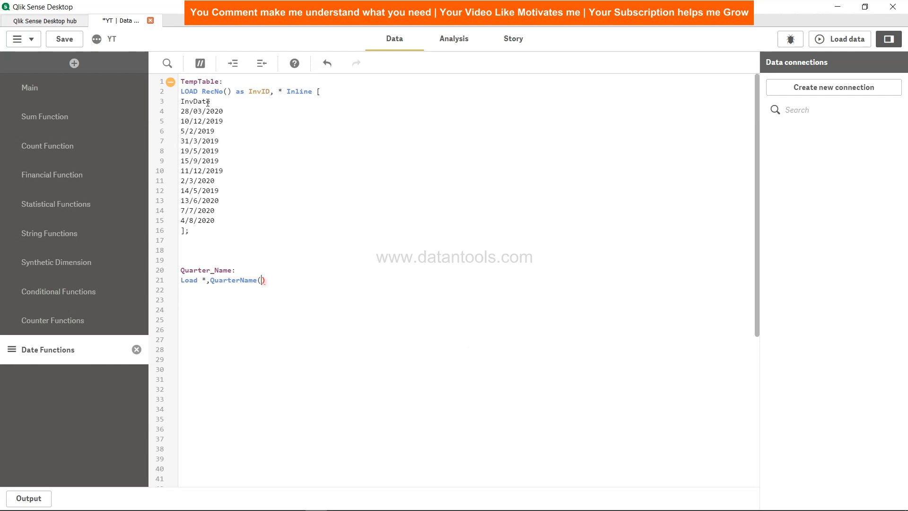
{"action": "type", "text": "InvDate"}
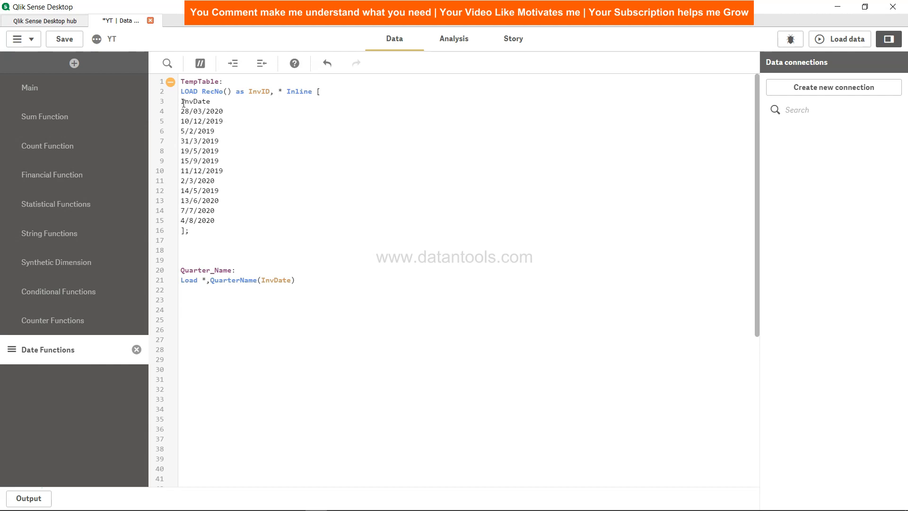
{"action": "type", "text": "as Quarter"}
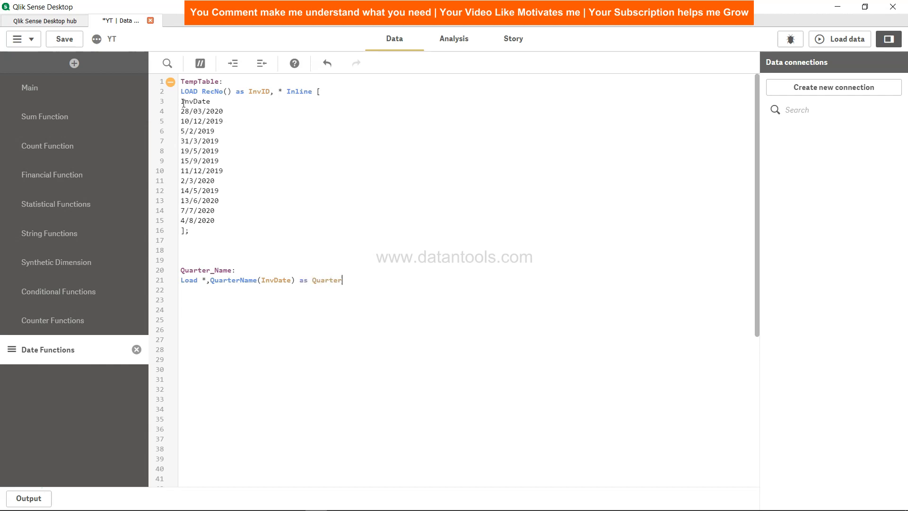
{"action": "type", "text": "_Name"}
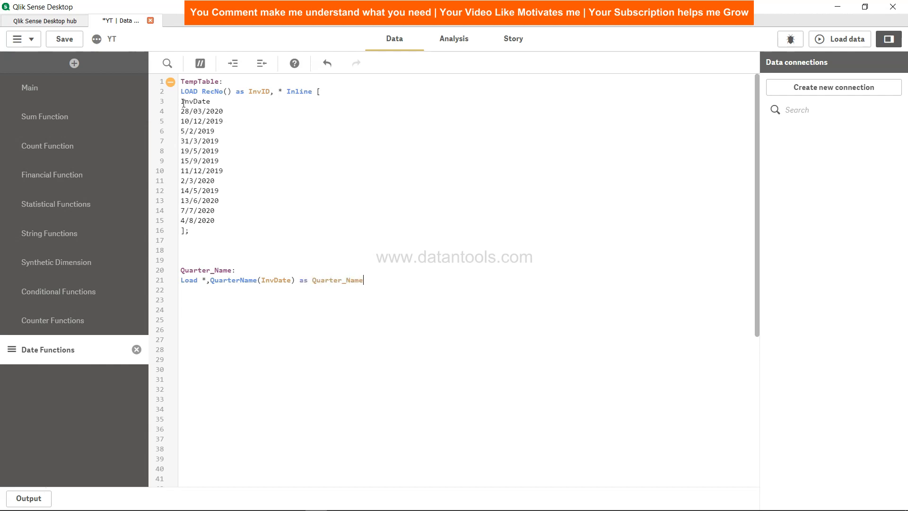
{"action": "type", "text": "Resident TempTable;"}
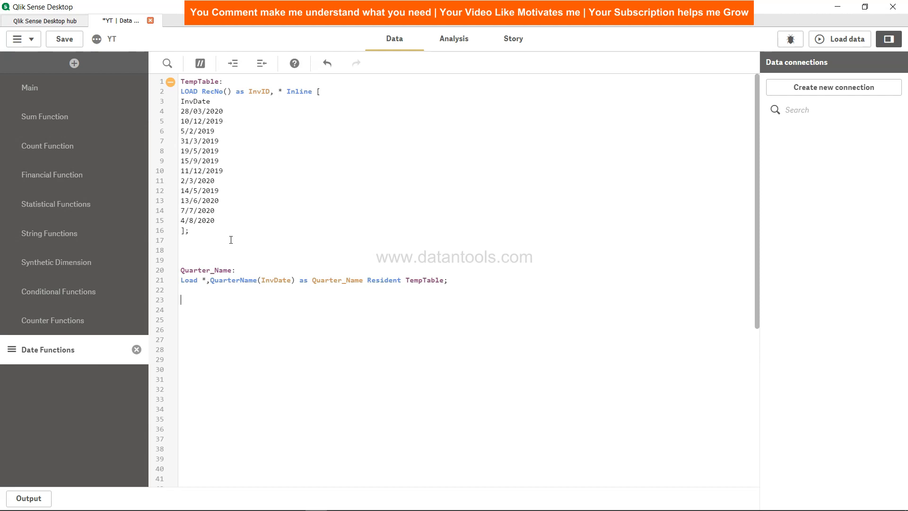
- Add Drop Table TempTable; after the Quarter_Name load
{"action": "type", "text": "Drop Table TempTable;"}
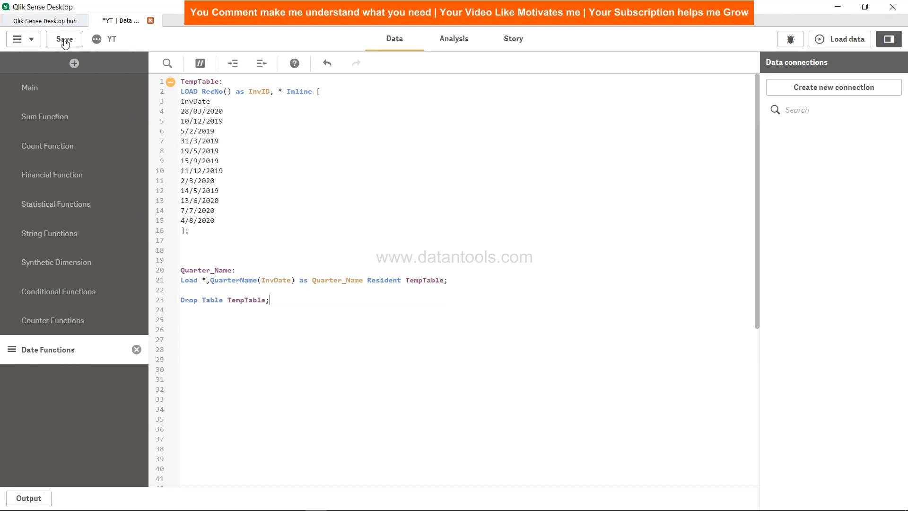
- Save the edited load script
{"action": "left_click", "coordinate": [840, 39]}
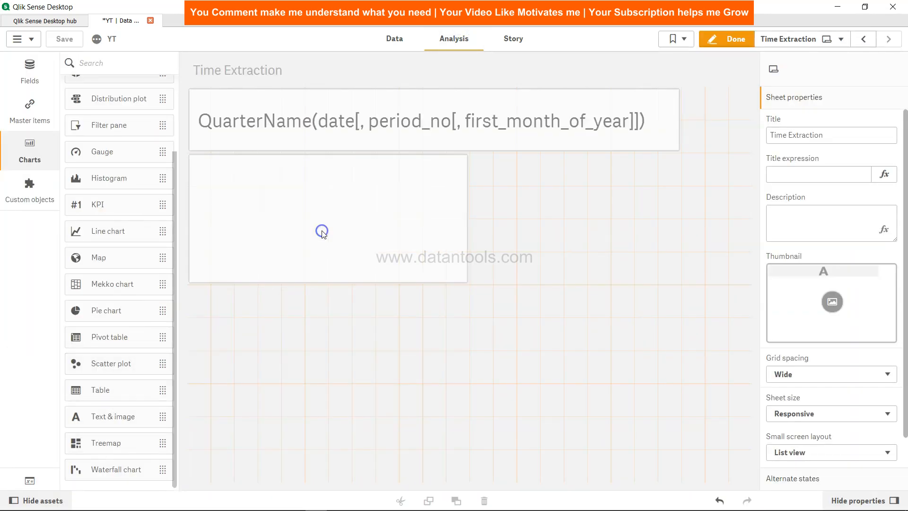
- Add InvDate as the table's first dimension and enlarge the table to show all dates
{"action": "left_click", "coordinate": [327, 226]}
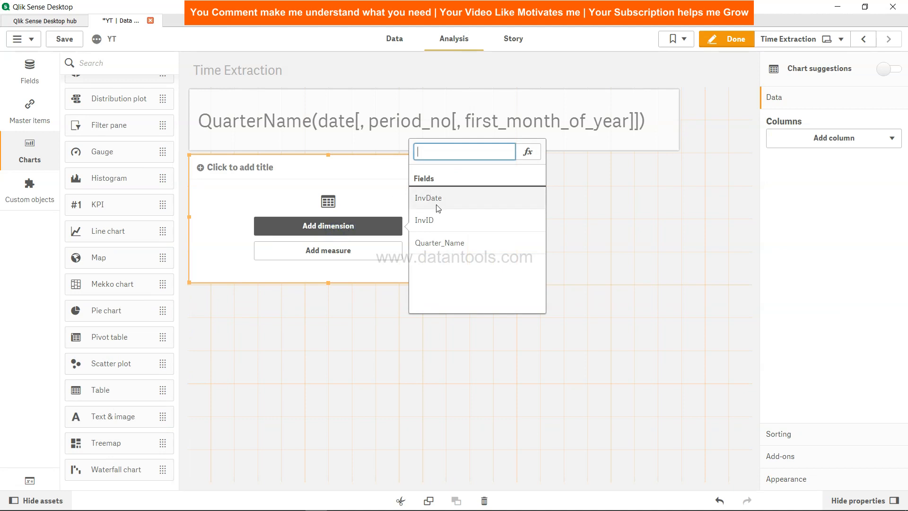
{"action": "left_click", "coordinate": [428, 197]}
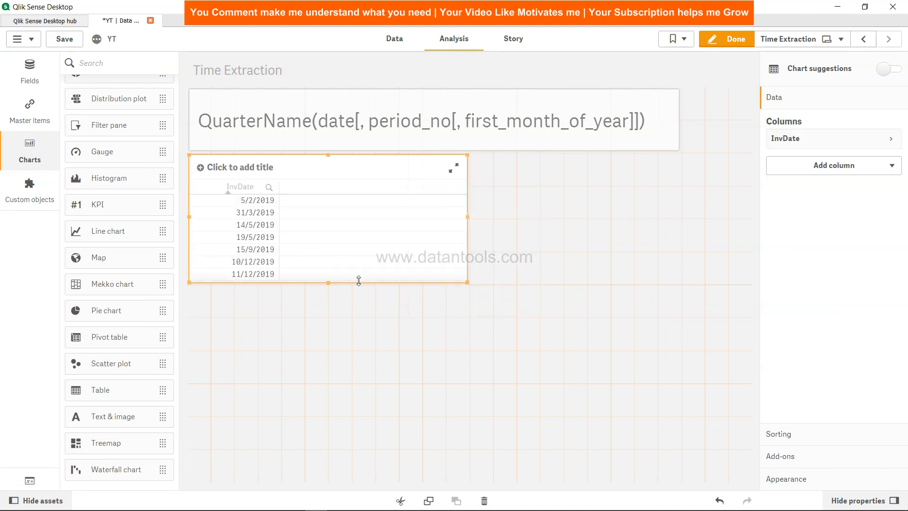
{"action": "left_click_drag", "start_coordinate": [328, 283], "coordinate": [336, 378]}
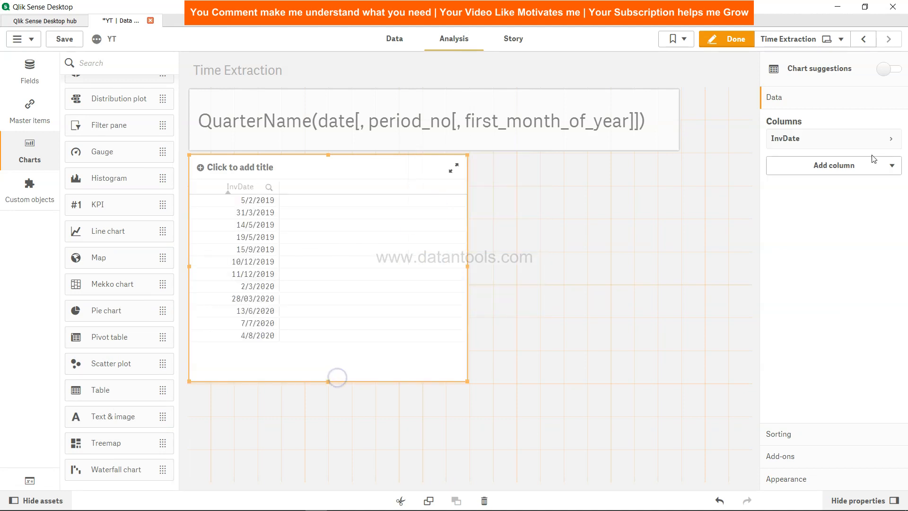
- Add Quarter_Name as a second dimension column, showing values like Jan-Mar 2019
{"action": "left_click", "coordinate": [835, 165]}
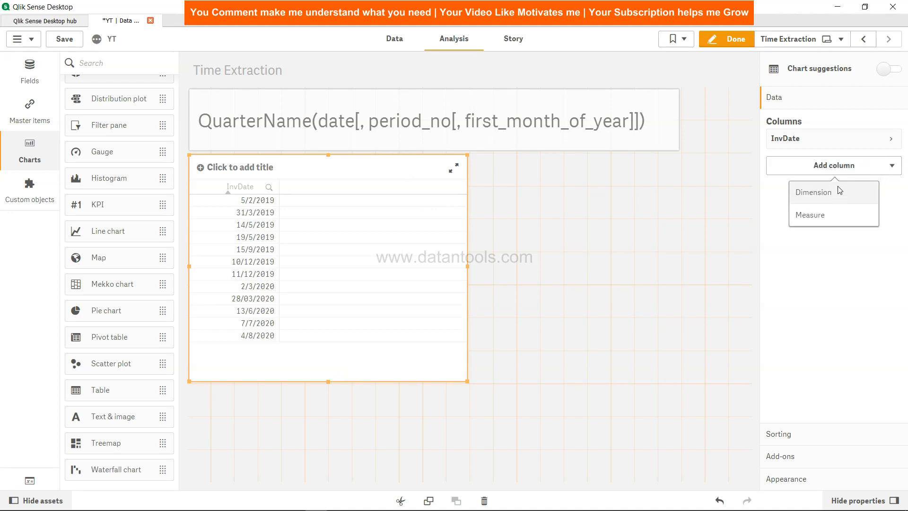
{"action": "left_click", "coordinate": [814, 192]}
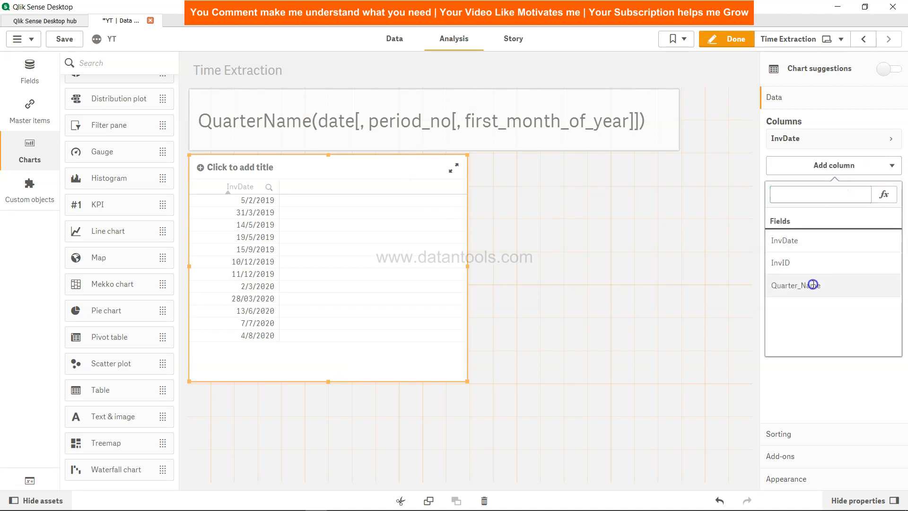
{"action": "left_click", "coordinate": [795, 286]}
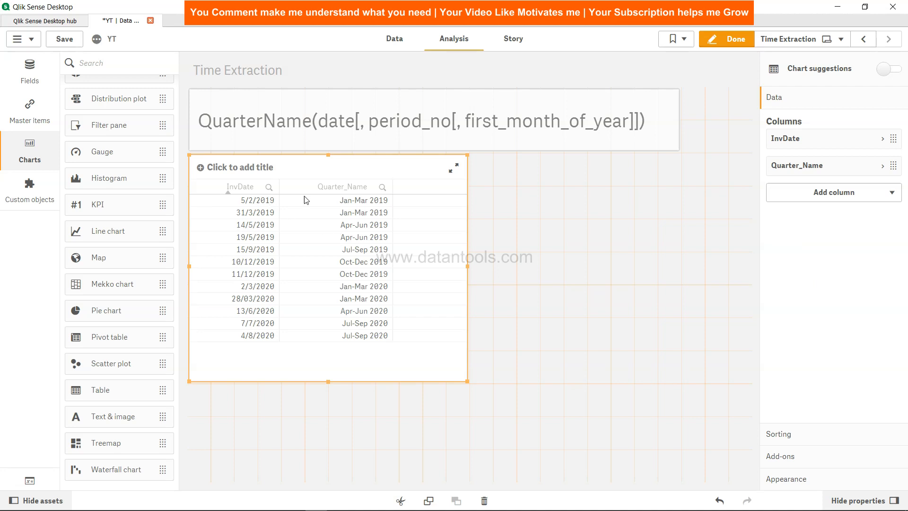
{"action": "mouse_move", "coordinate": [383, 209]}
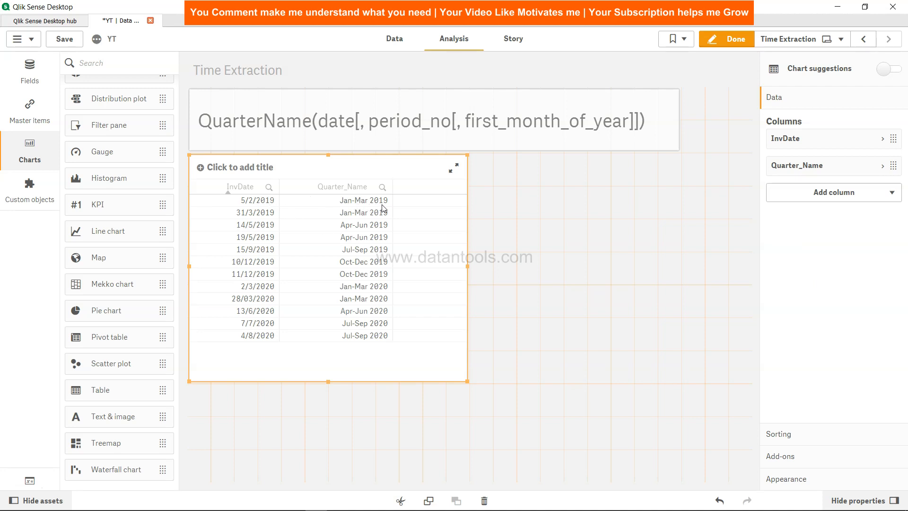
{"action": "mouse_move", "coordinate": [377, 221]}
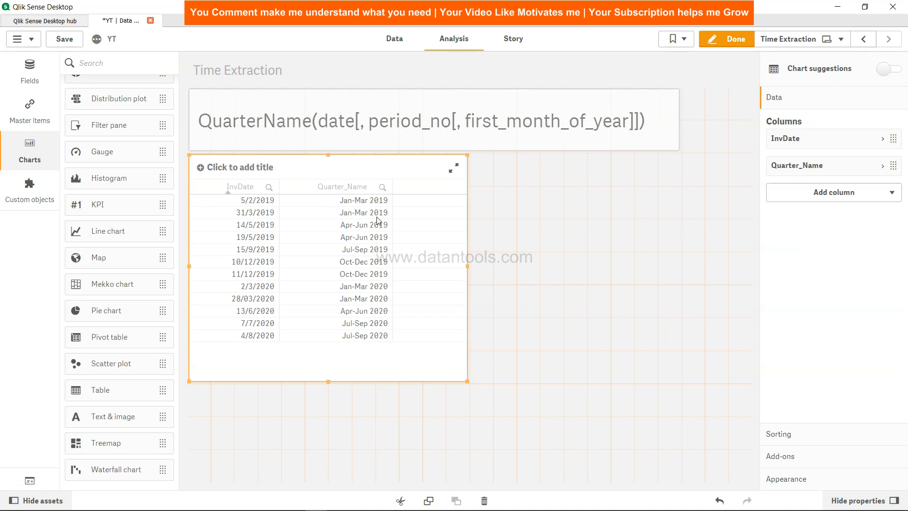
{"action": "mouse_move", "coordinate": [338, 228]}
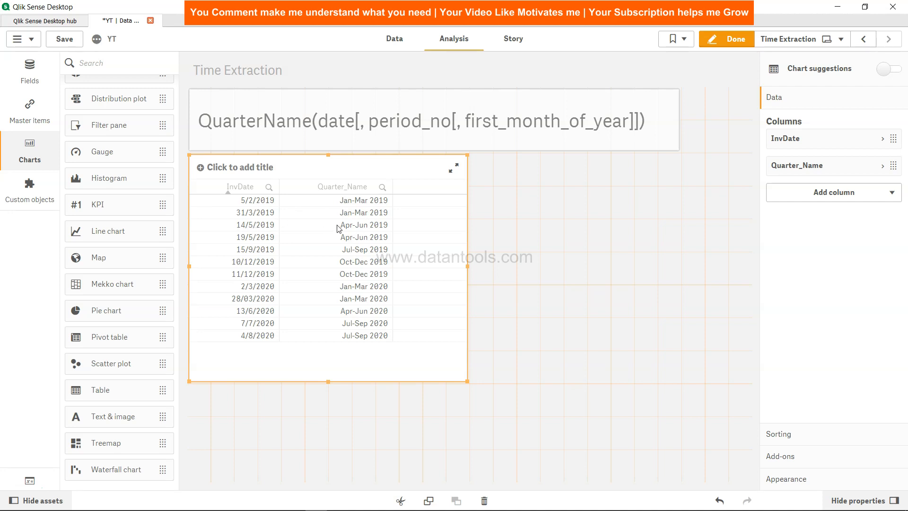
{"action": "mouse_move", "coordinate": [369, 326]}
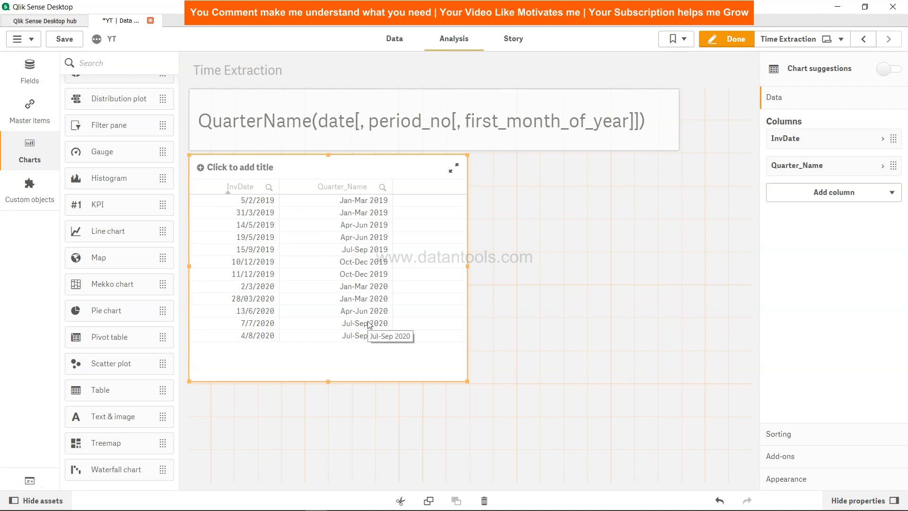
{"action": "mouse_move", "coordinate": [506, 130]}
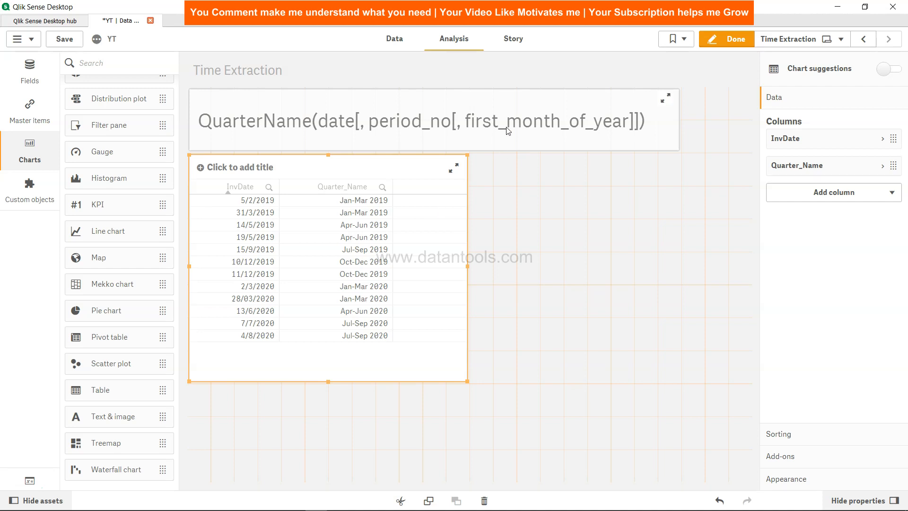
{"action": "mouse_move", "coordinate": [553, 135]}
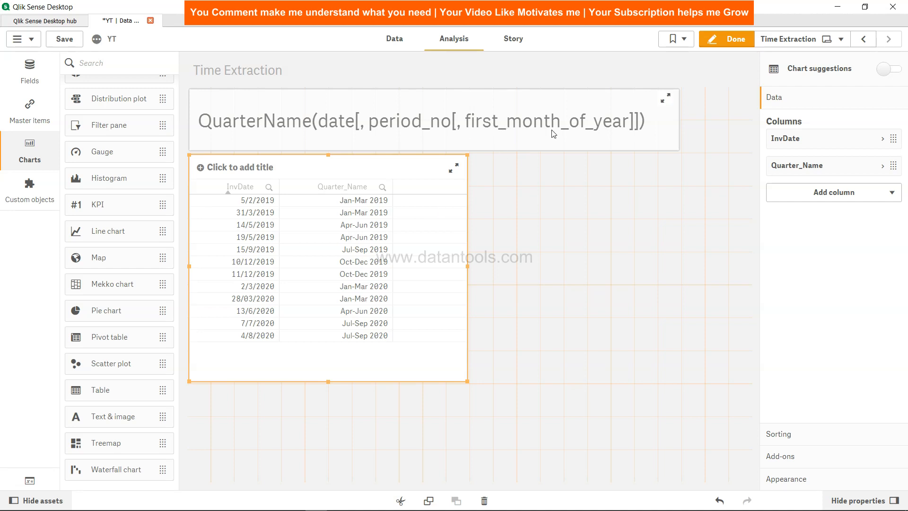
{"action": "mouse_move", "coordinate": [502, 127]}
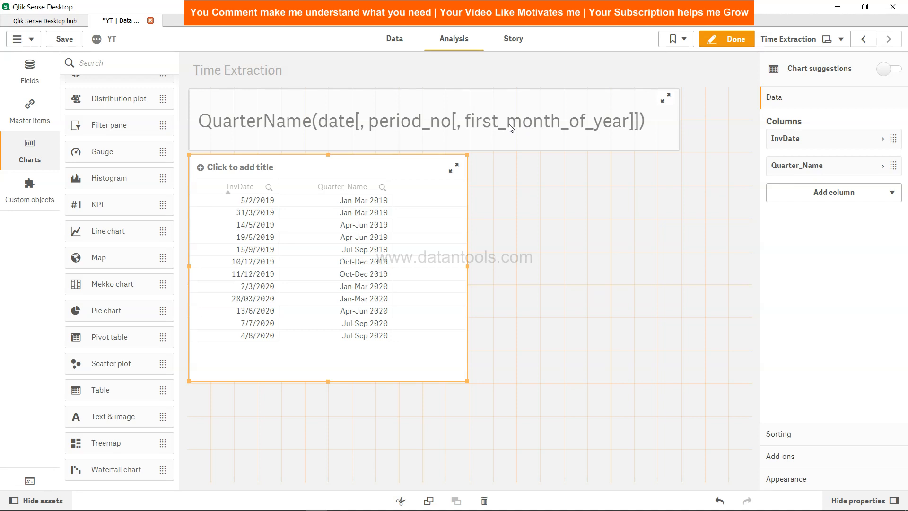
- Return to the data load script holding the QuarterName formula
{"action": "left_click", "coordinate": [393, 38]}
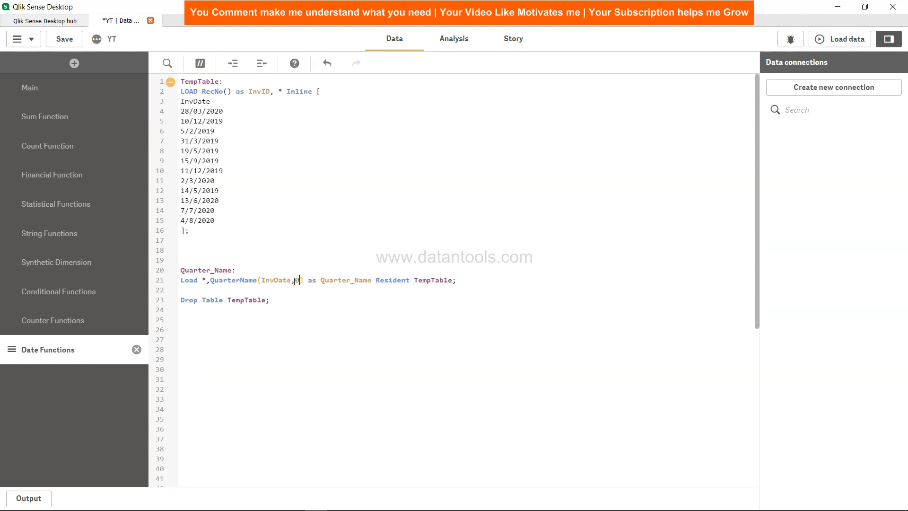
- Revert the Quarter_Name formula to plain QuarterName(InvDate) and save the script
{"action": "type", "text": ",0"}
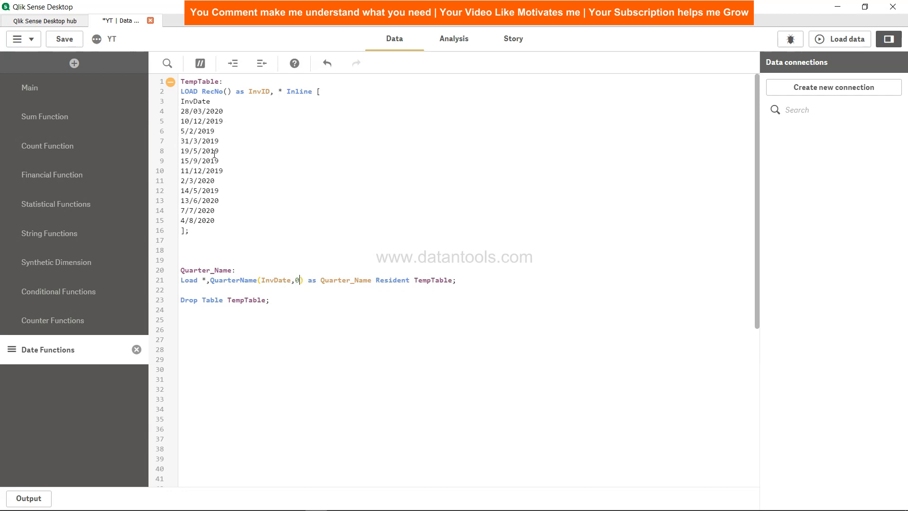
{"action": "type", "text": ","}
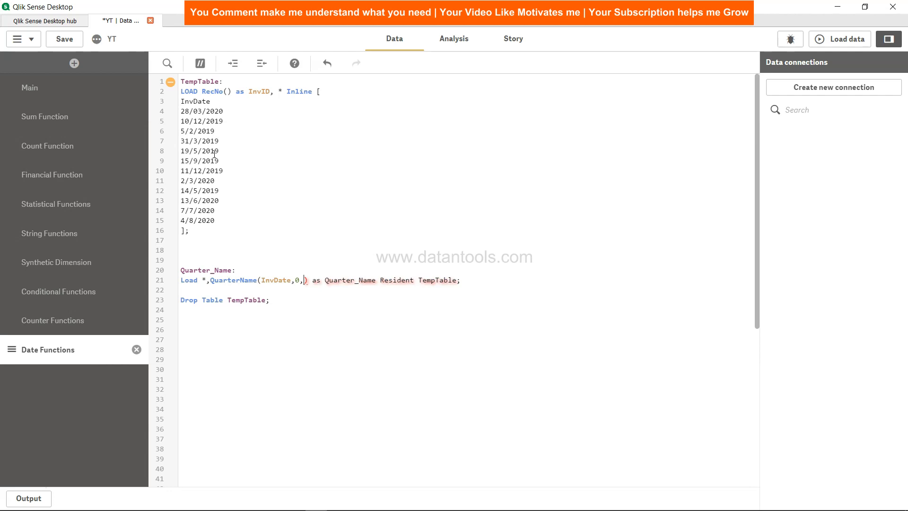
{"action": "key", "text": "Backspace"}
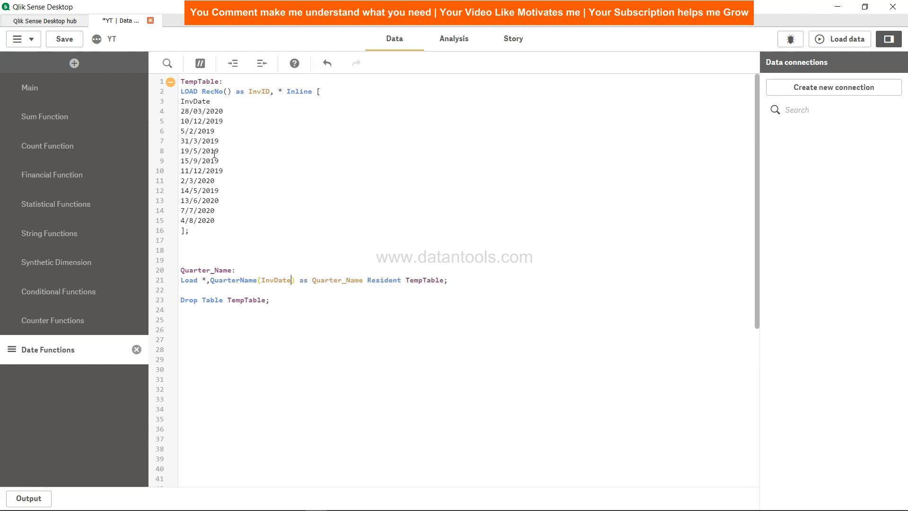
{"action": "left_click", "coordinate": [64, 38]}
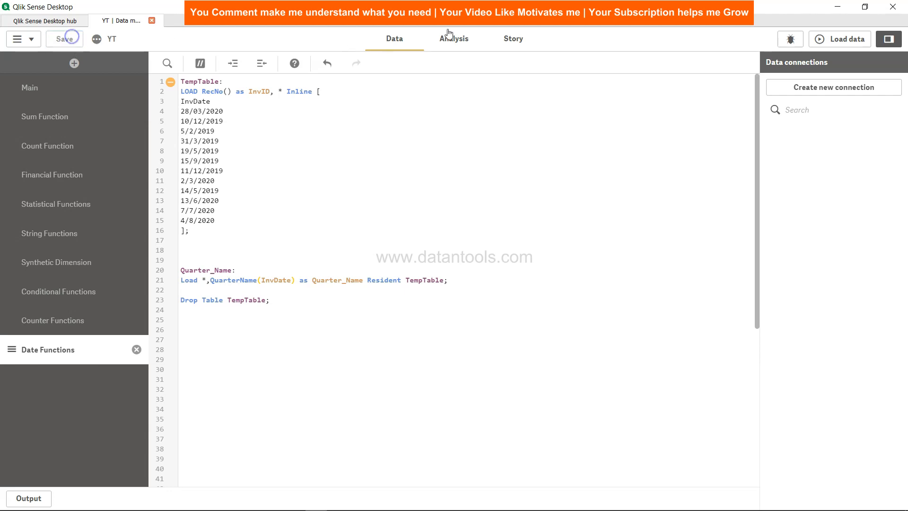
- Check the quarter table on the sheet, then come back to the load script
{"action": "left_click", "coordinate": [454, 38]}
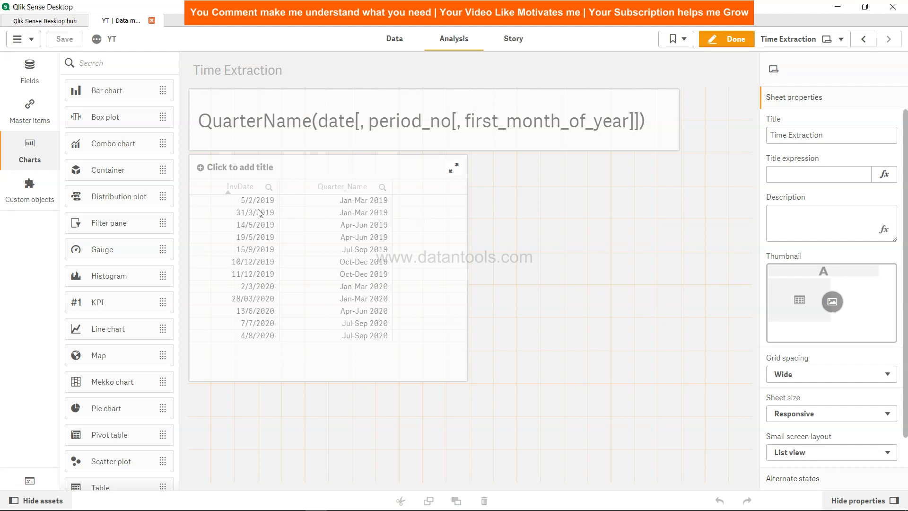
{"action": "mouse_move", "coordinate": [268, 207]}
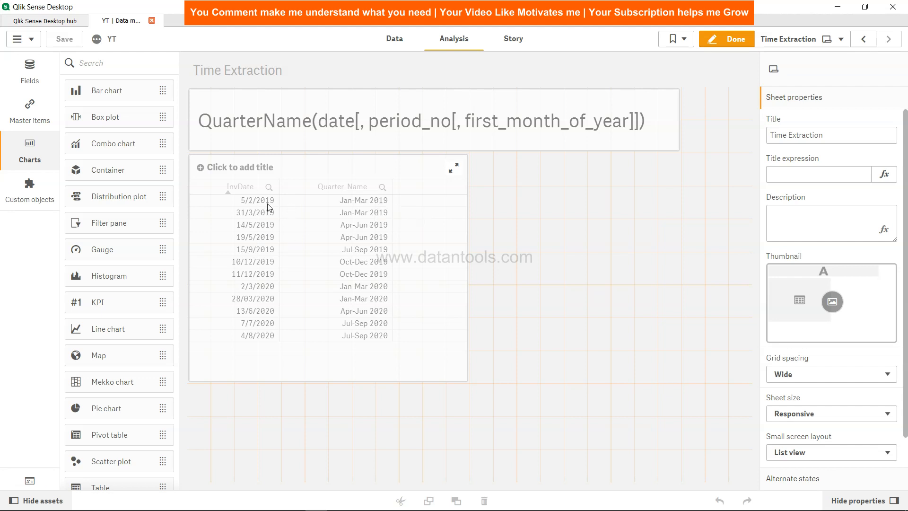
{"action": "left_click", "coordinate": [393, 39]}
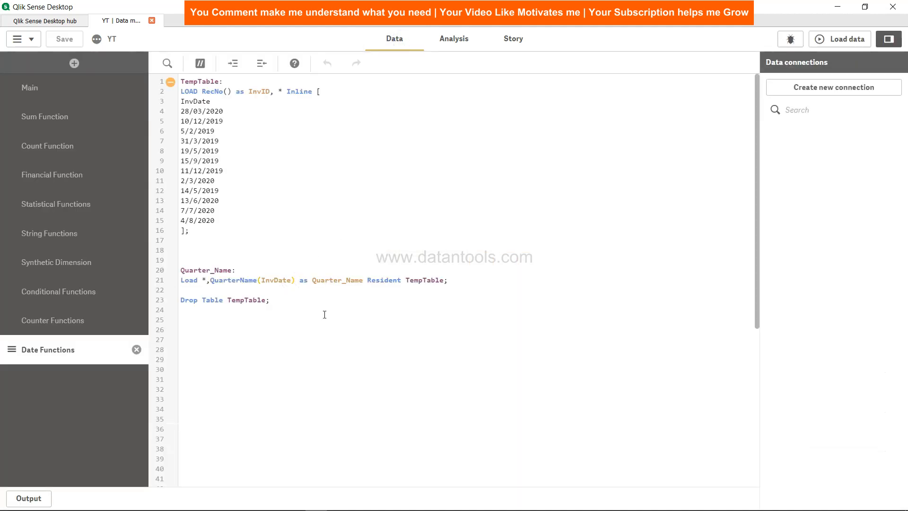
- Change the formula to QuarterName(InvDate,-1) and reload the data
{"action": "type", "text": ",-1"}
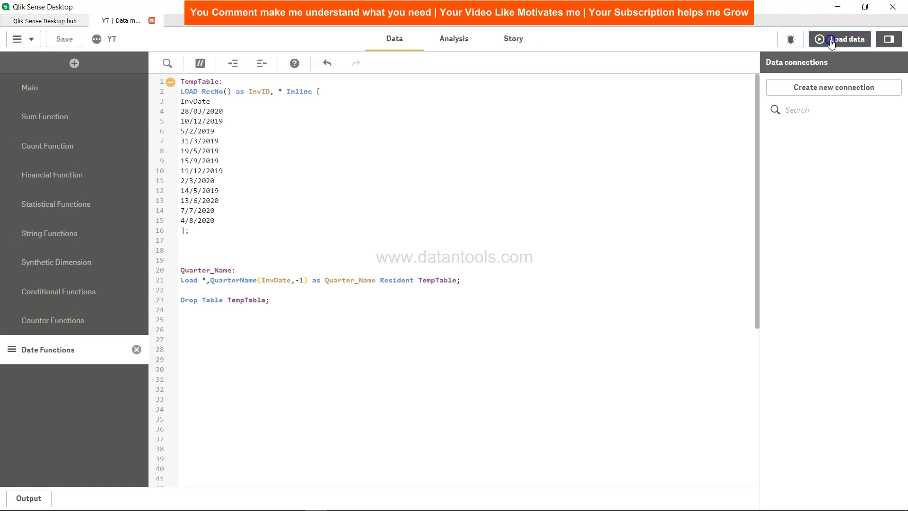
{"action": "left_click", "coordinate": [841, 39]}
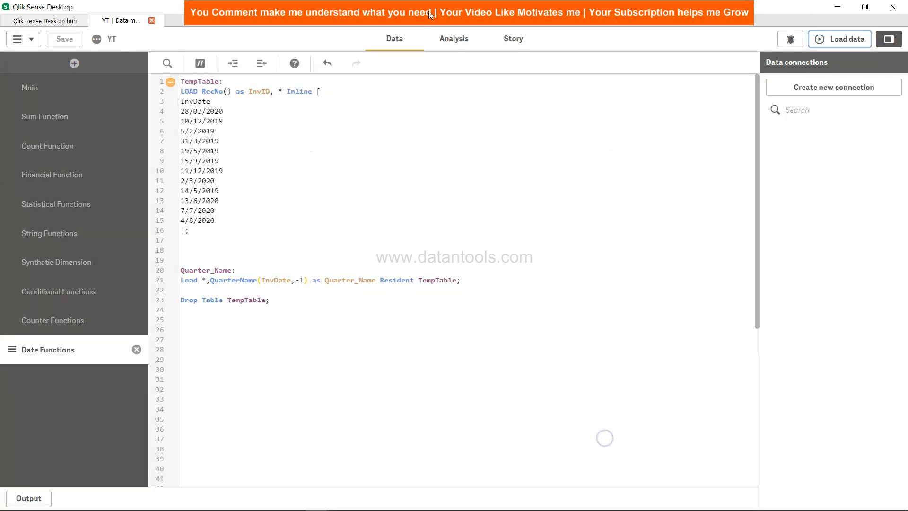
- Verify the table shows quarters shifted back, e.g. Oct-Dec 2018, then return to the script
{"action": "left_click", "coordinate": [454, 39]}
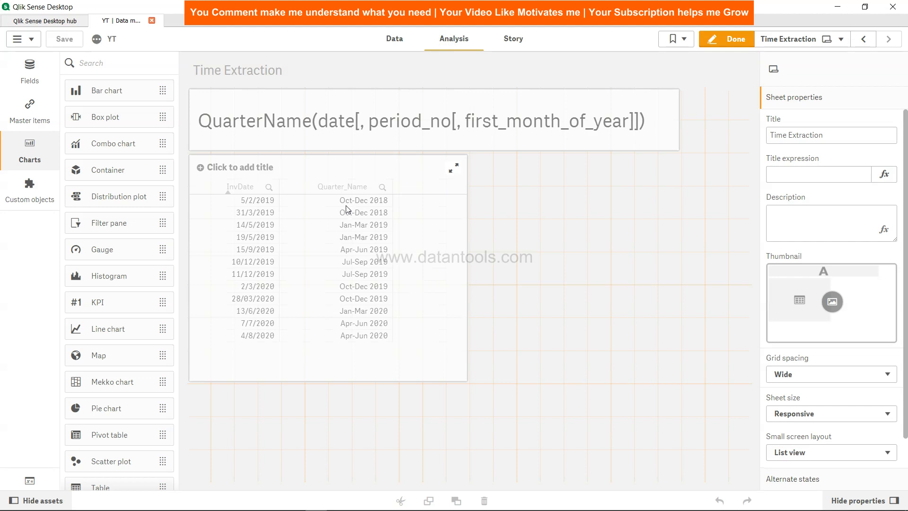
{"action": "mouse_move", "coordinate": [372, 205]}
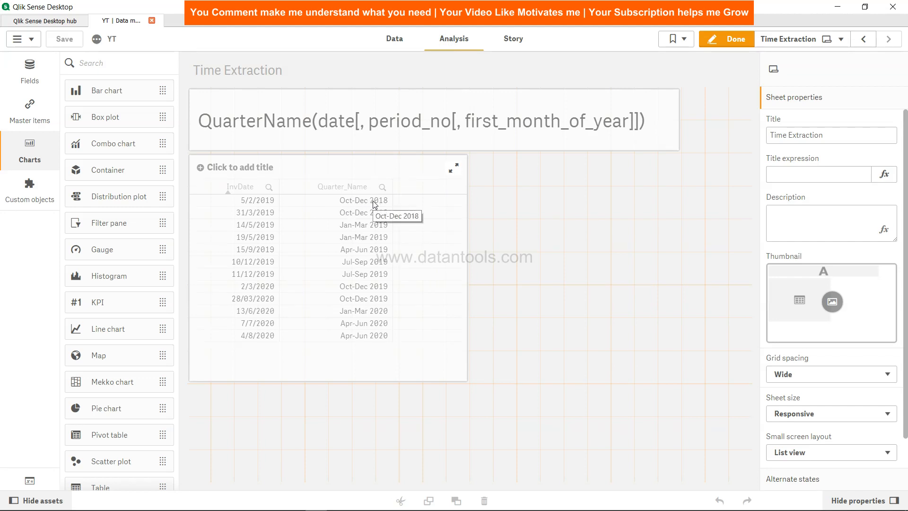
{"action": "left_click", "coordinate": [393, 38]}
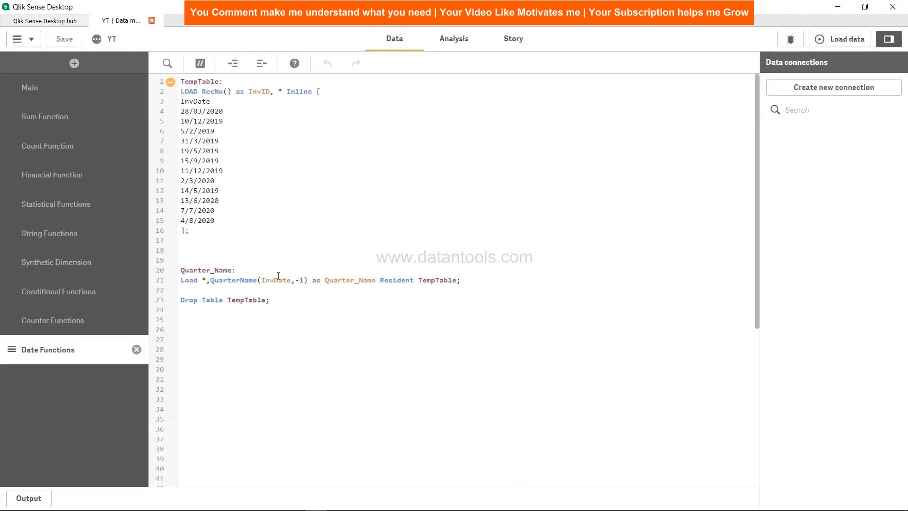
- Set the formula to QuarterName(InvDate,0,4) for an April-start fiscal year, save, and view the sheet
{"action": "type", "text": "0,4"}
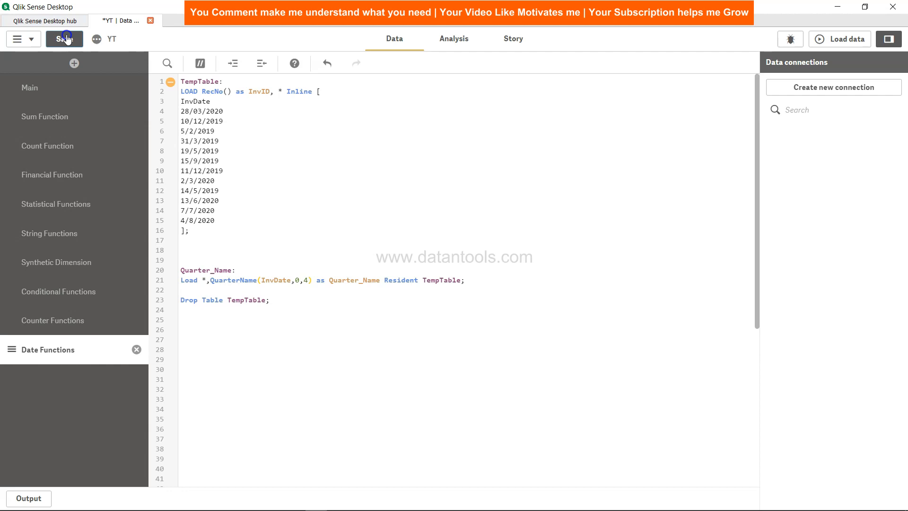
{"action": "left_click", "coordinate": [847, 39]}
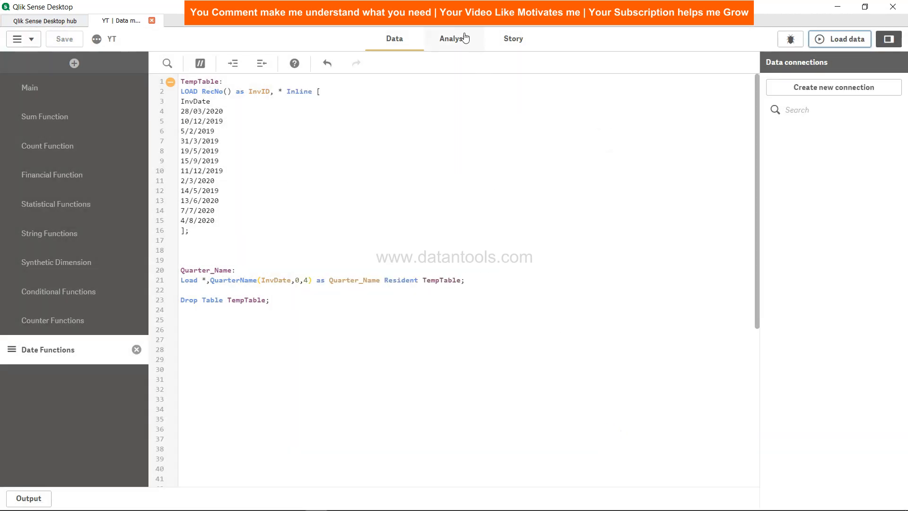
{"action": "left_click", "coordinate": [452, 38]}
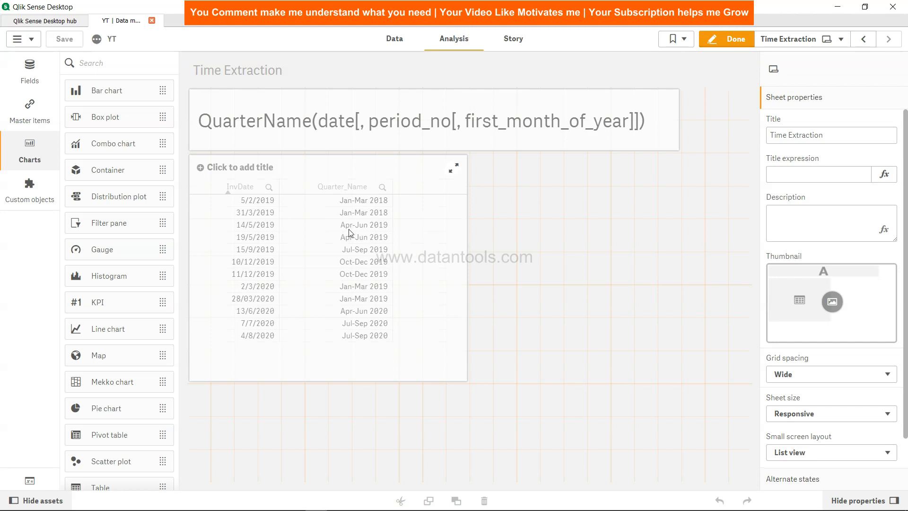
{"action": "mouse_move", "coordinate": [358, 231]}
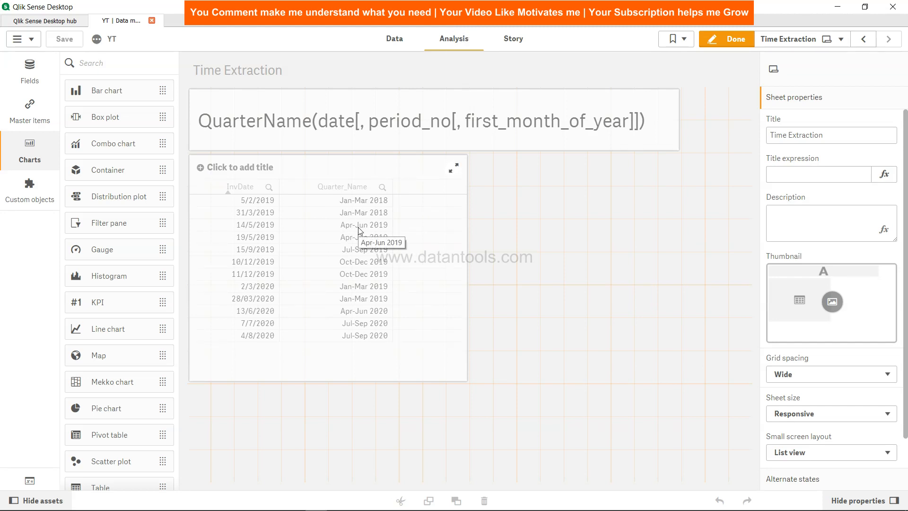
{"action": "mouse_move", "coordinate": [379, 239]}
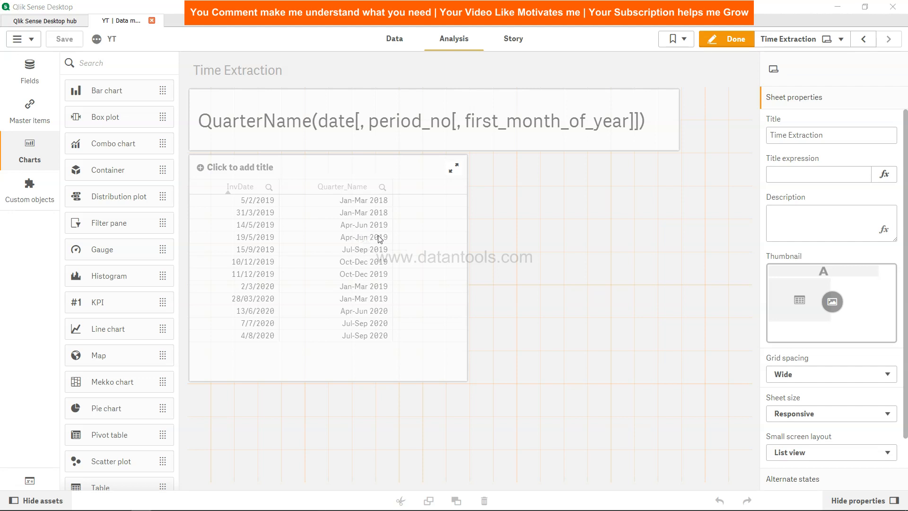
{"action": "mouse_move", "coordinate": [355, 209]}
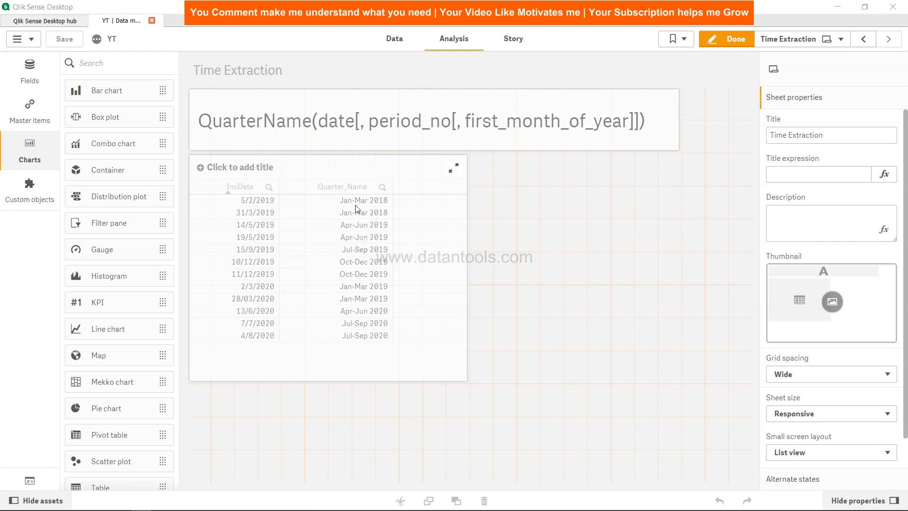
{"action": "mouse_move", "coordinate": [379, 207]}
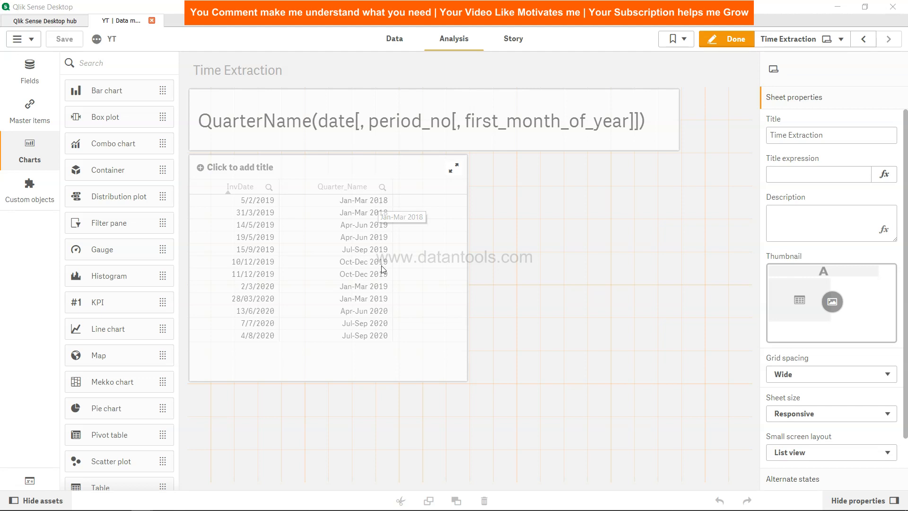
{"action": "mouse_move", "coordinate": [393, 357]}
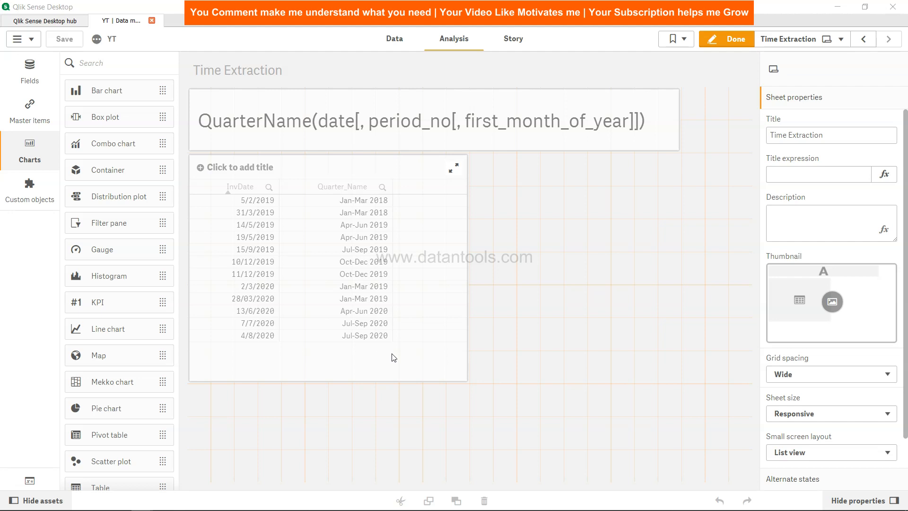
{"action": "mouse_move", "coordinate": [434, 68]}
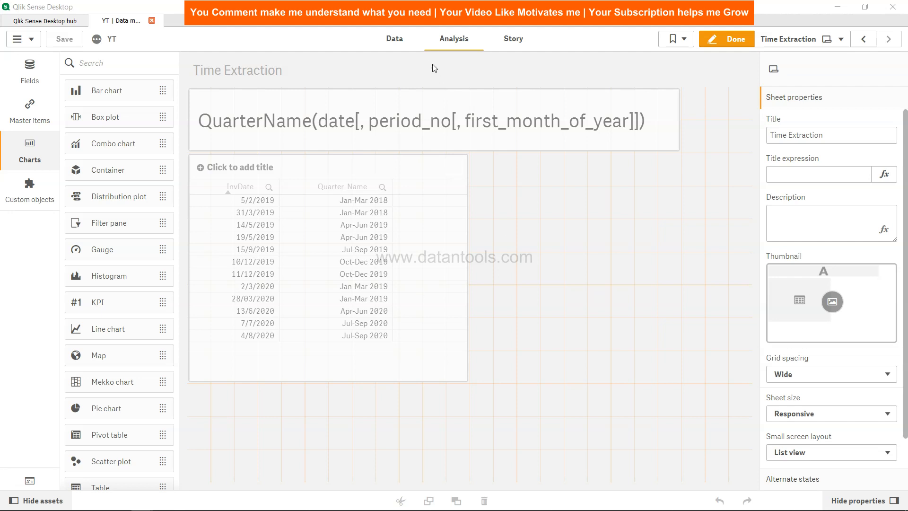
- Return to the load script after checking fiscal quarter names like Jan-Mar 2018
{"action": "left_click", "coordinate": [394, 38]}
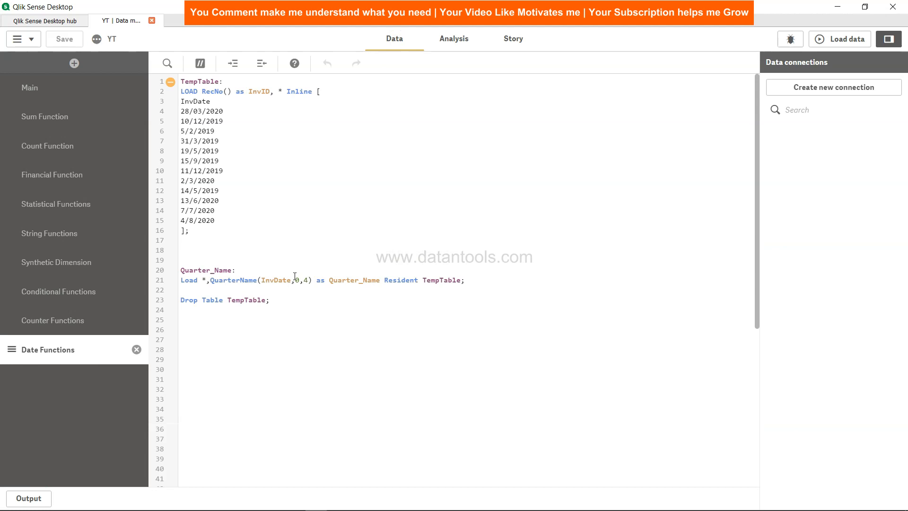